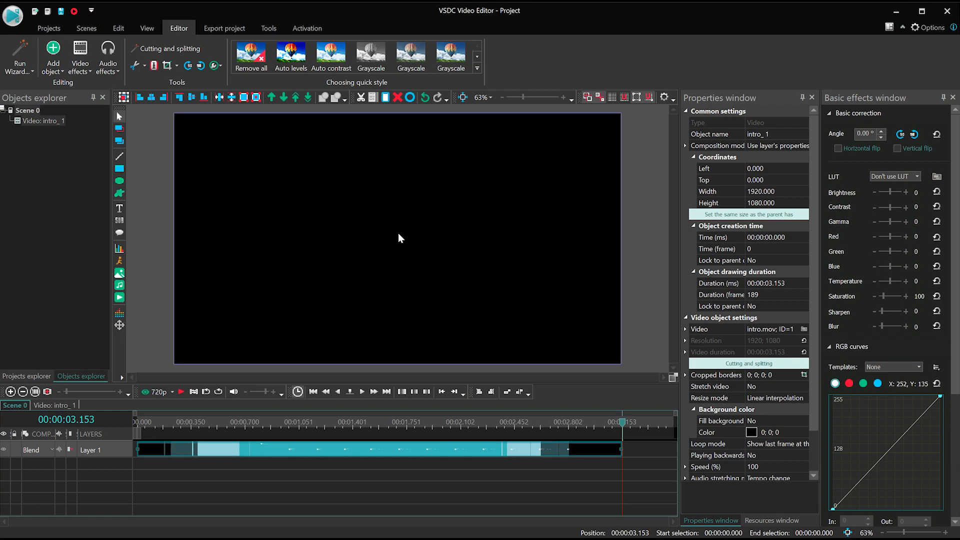
- Show the View ribbon with the workspace layout options
click(146, 28)
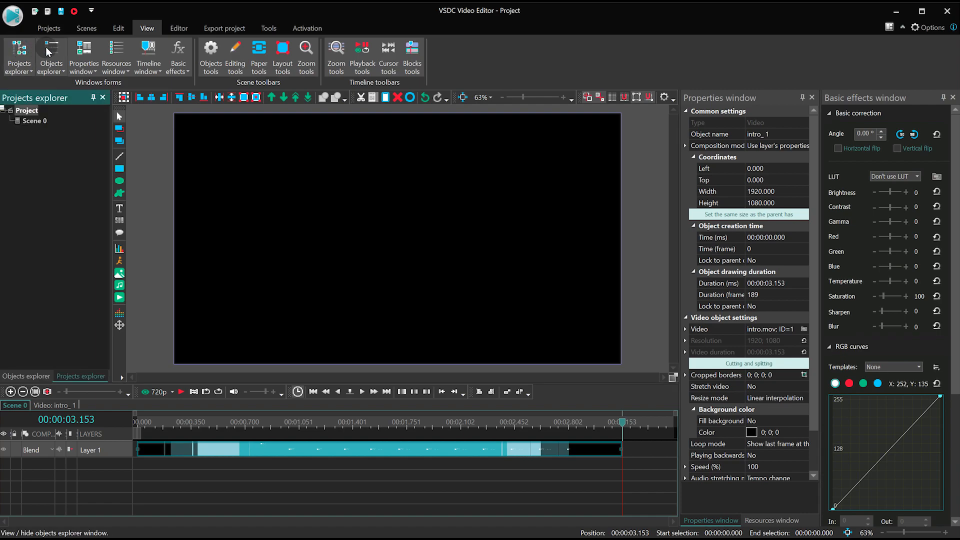
- Restore the Objects explorer and toggle the Properties window off and back on
click(50, 55)
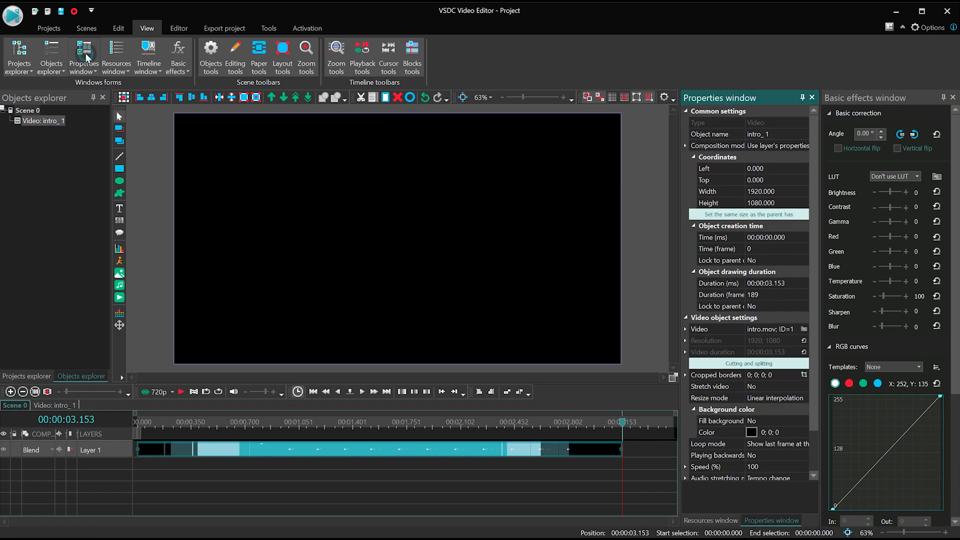
click(51, 55)
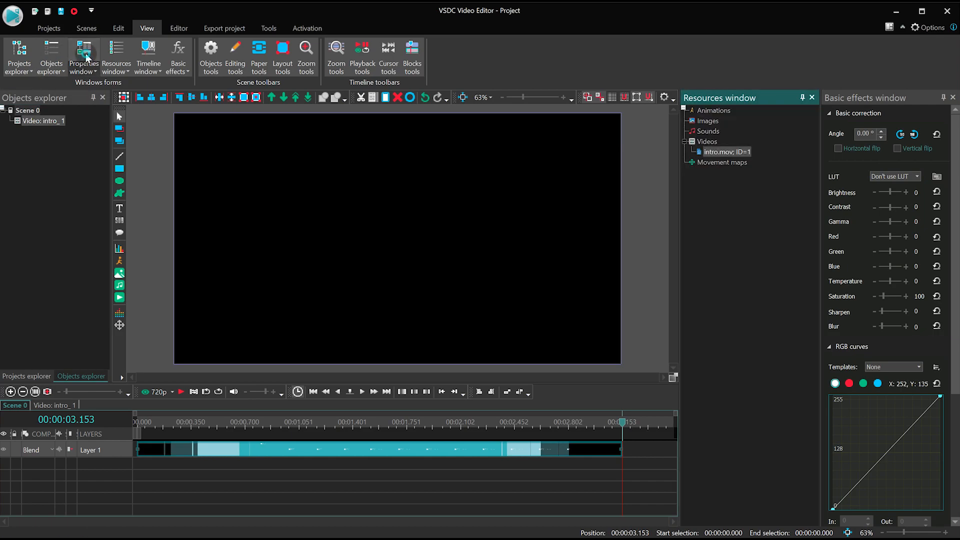
click(84, 56)
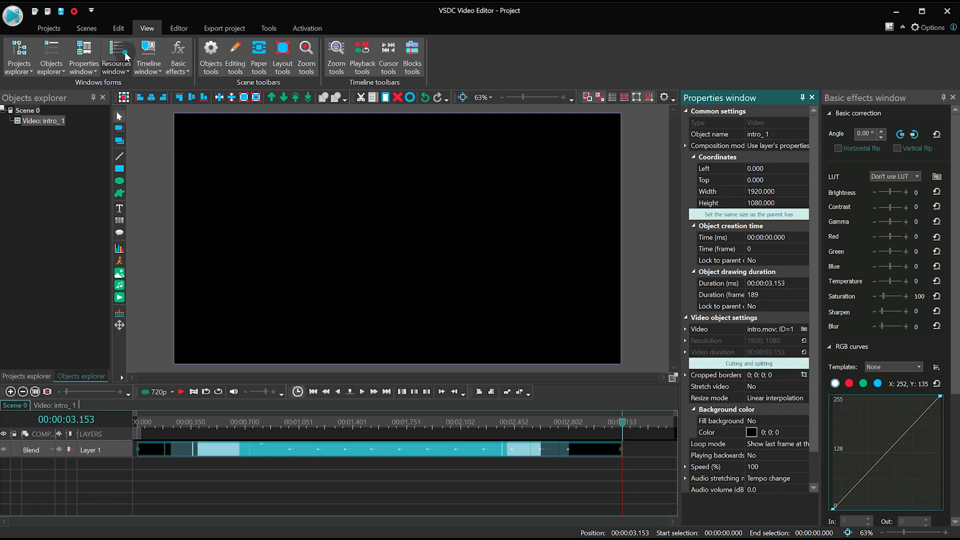
- Show the Resources window with intro.mov and toggle the Timeline window
click(115, 58)
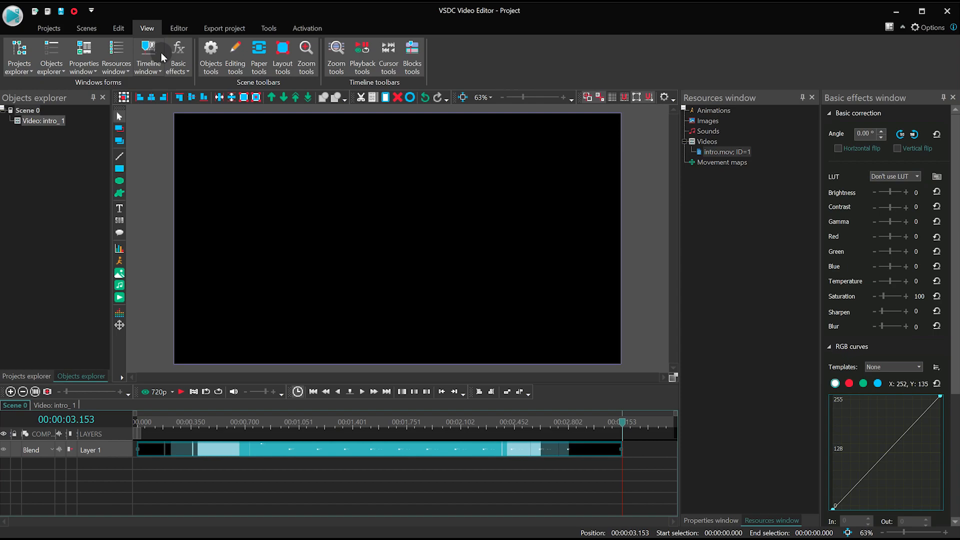
click(148, 55)
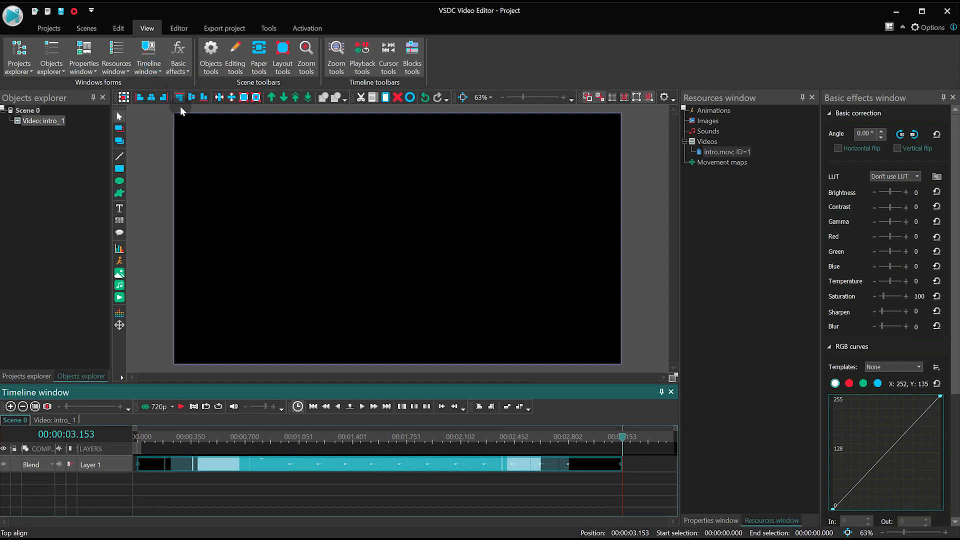
click(177, 52)
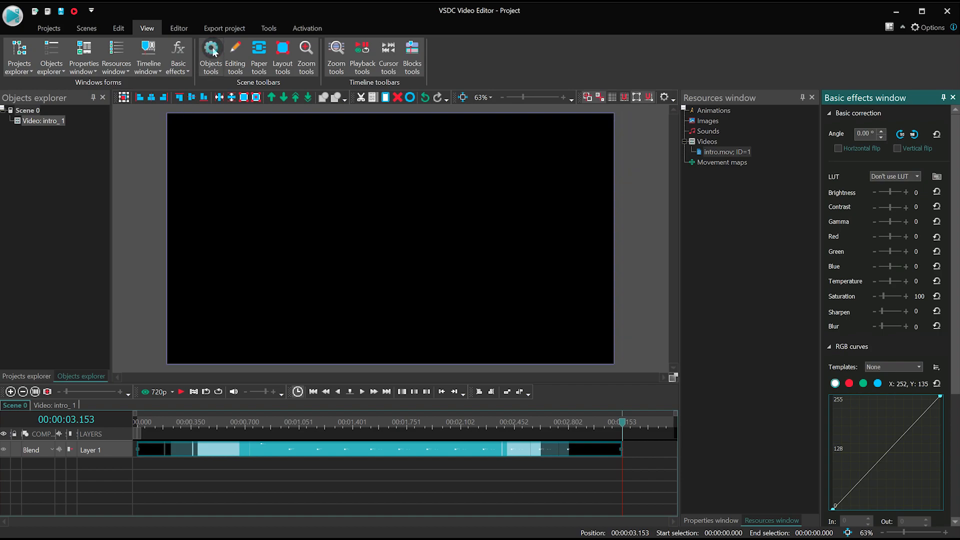
- Toggle the scene Editing tools toolbar off and back on
click(234, 51)
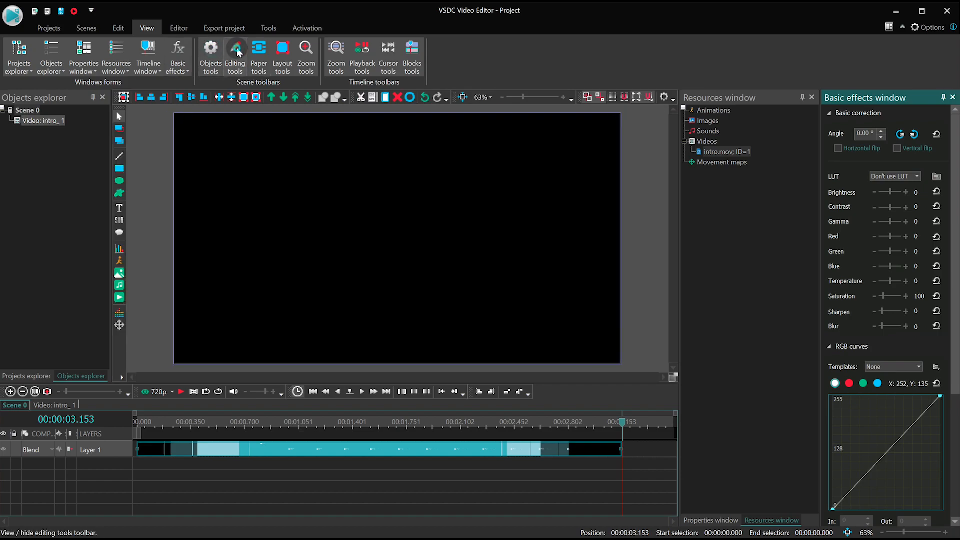
click(234, 52)
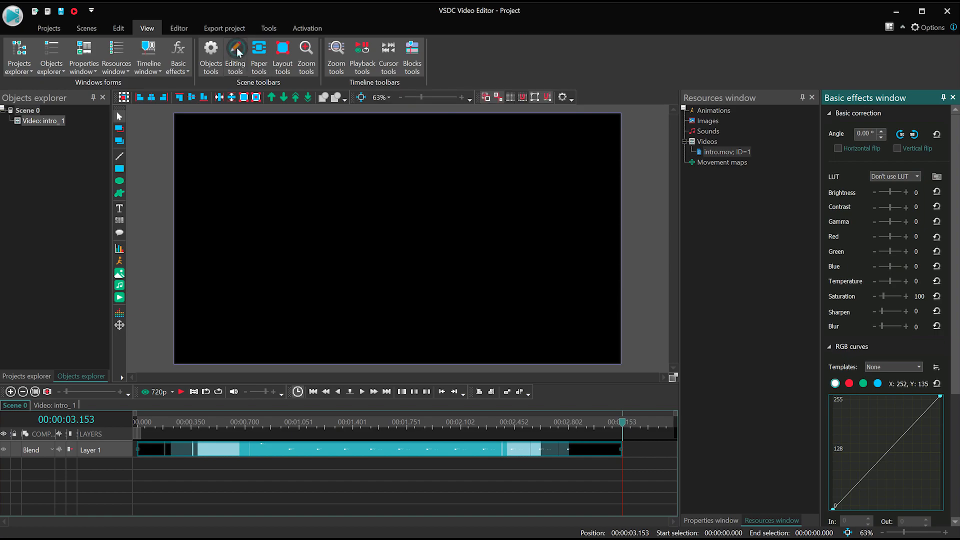
click(235, 52)
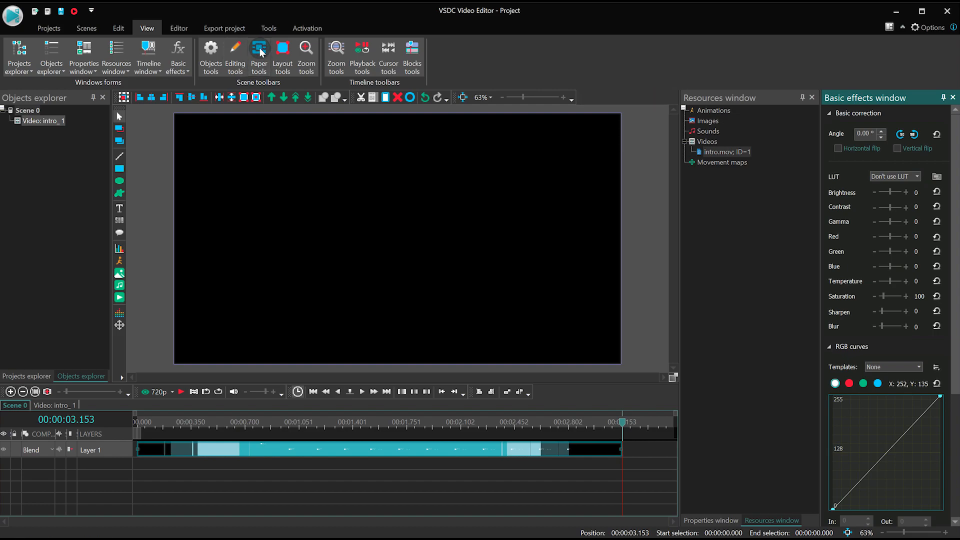
- Toggle the Layout tools toolbar off and back on
click(305, 55)
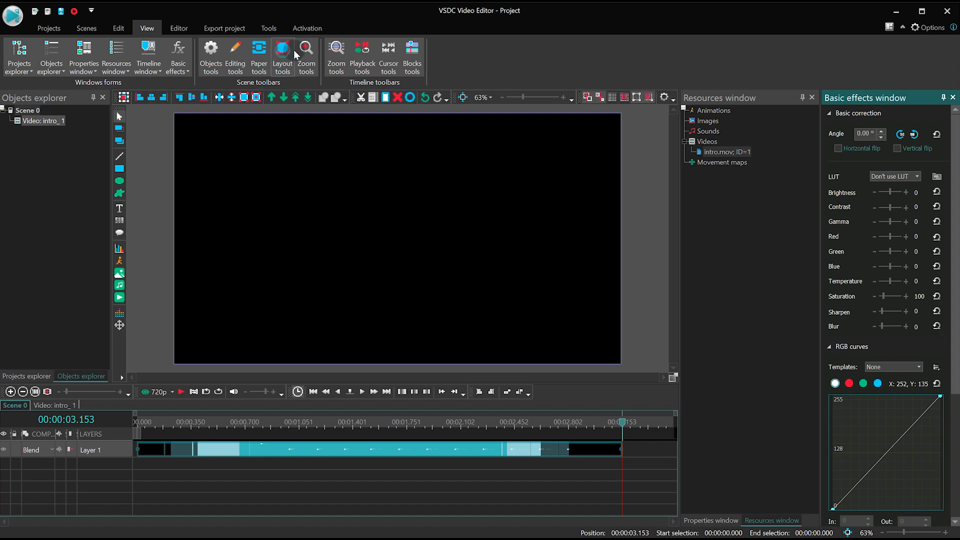
click(282, 52)
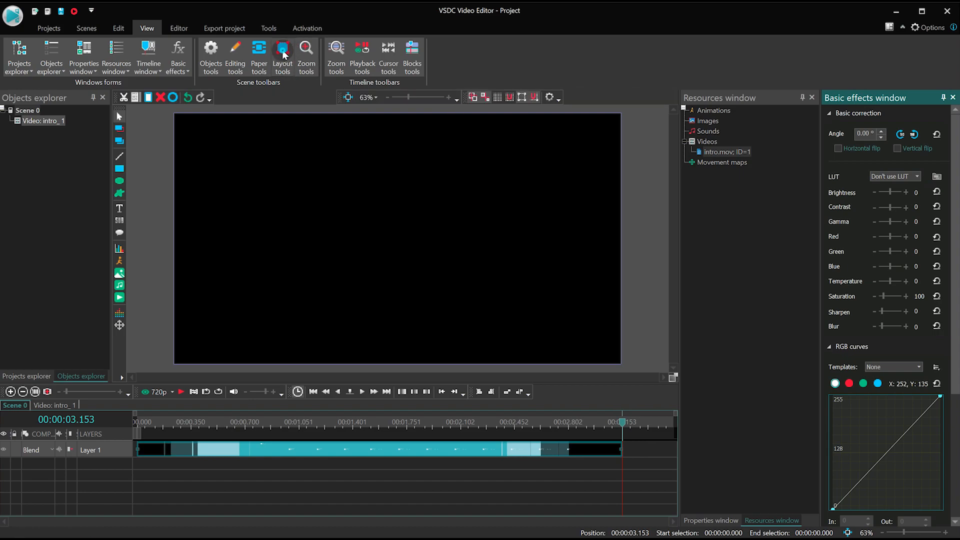
click(306, 55)
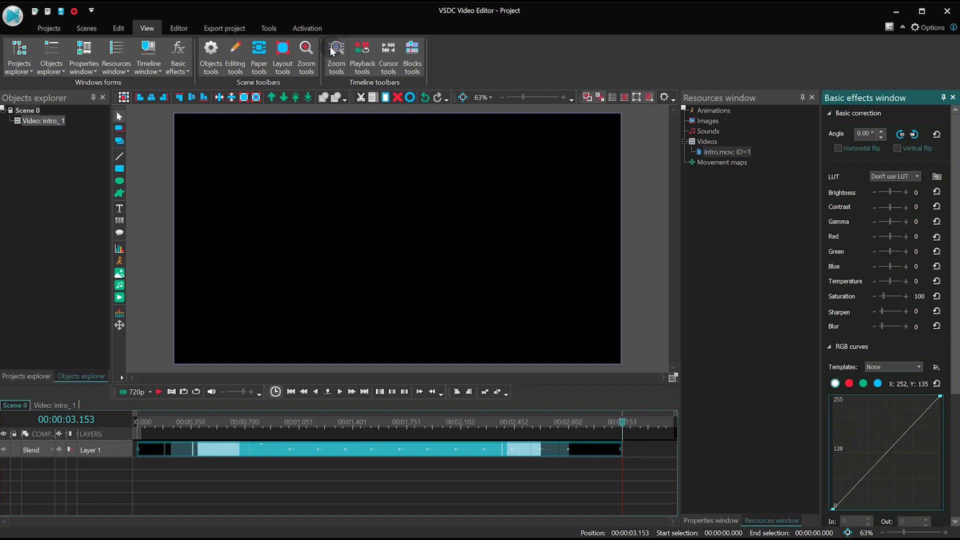
- Toggle the timeline Playback tools off and back on before hiding the timeline
click(363, 51)
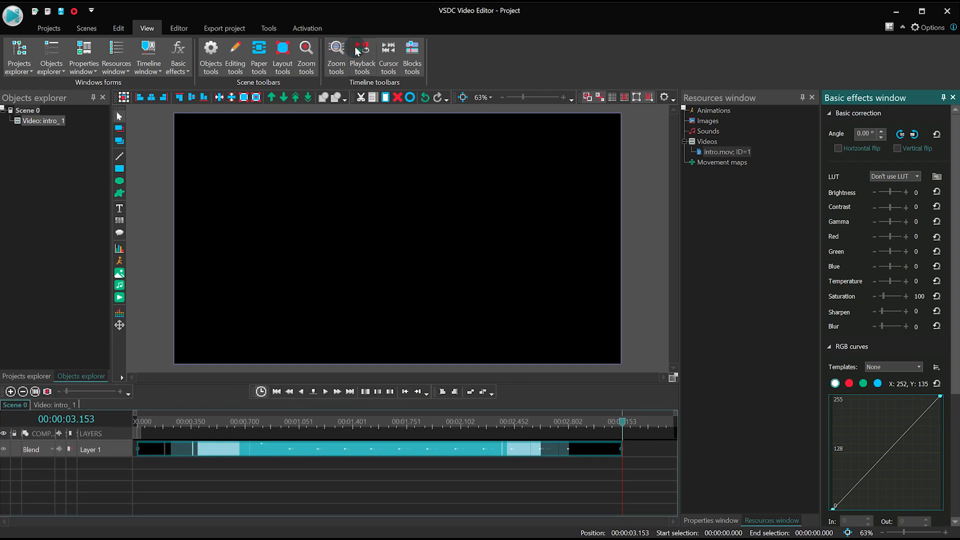
click(362, 52)
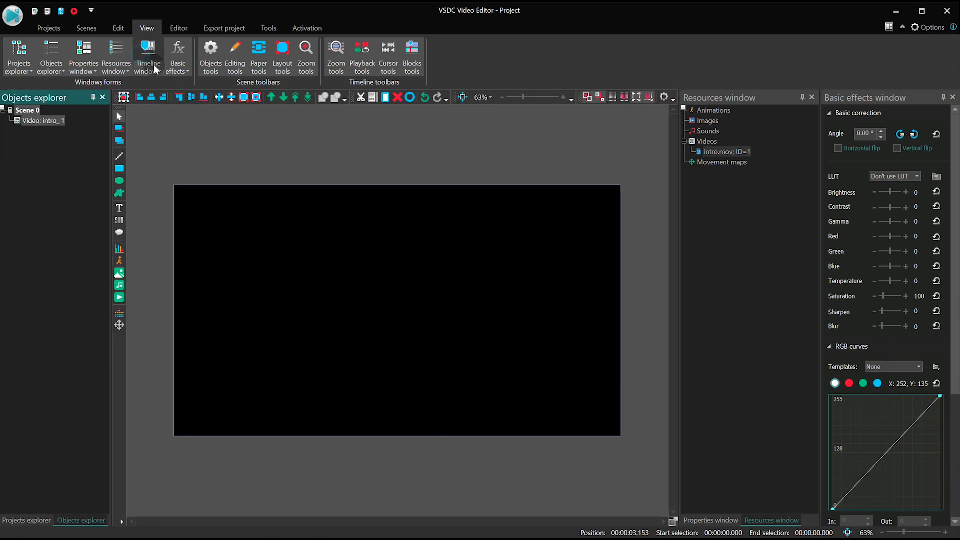
- Open the Add or Remove Buttons list for the scene toolbars
click(147, 55)
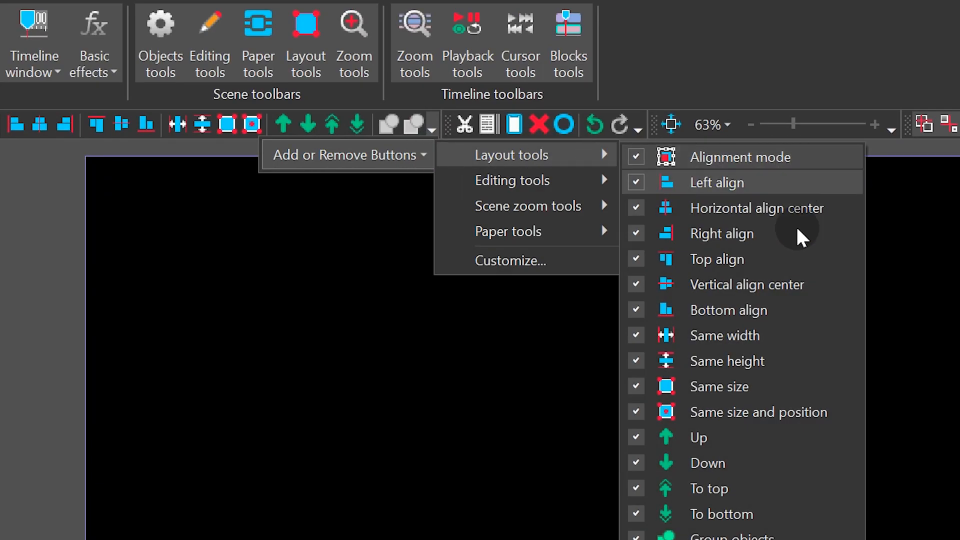
mouse_move(512, 180)
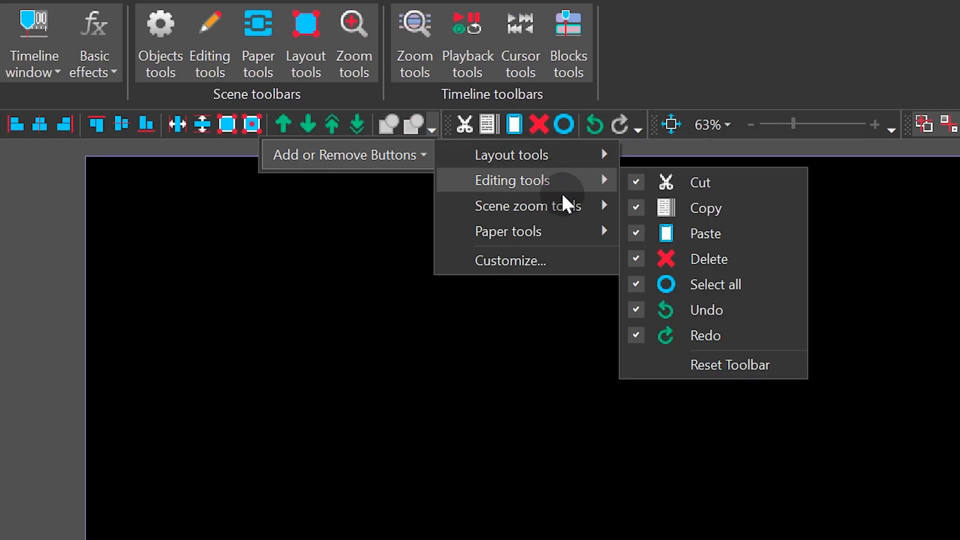